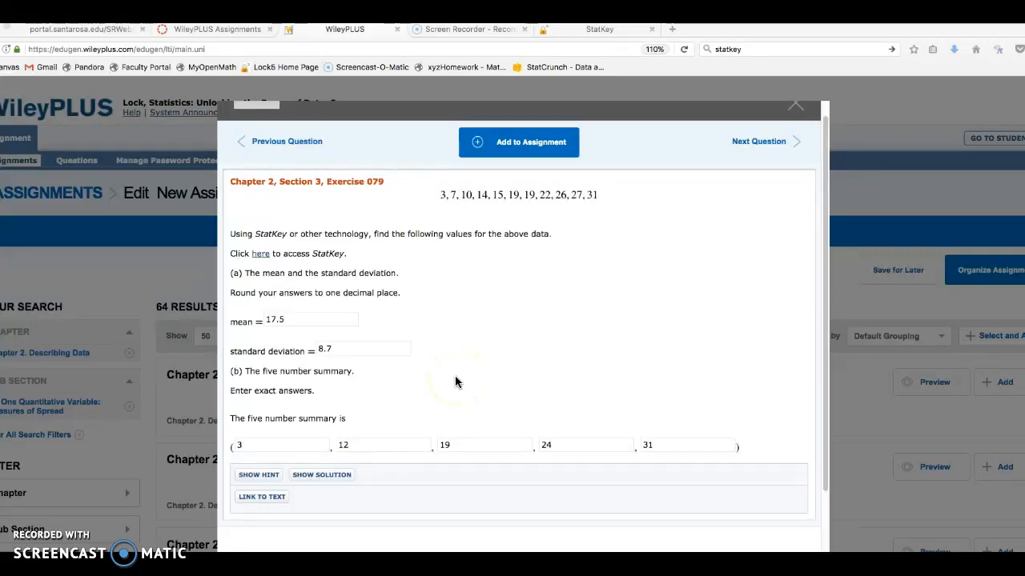
{"action": "mouse_move", "coordinate": [426, 352]}
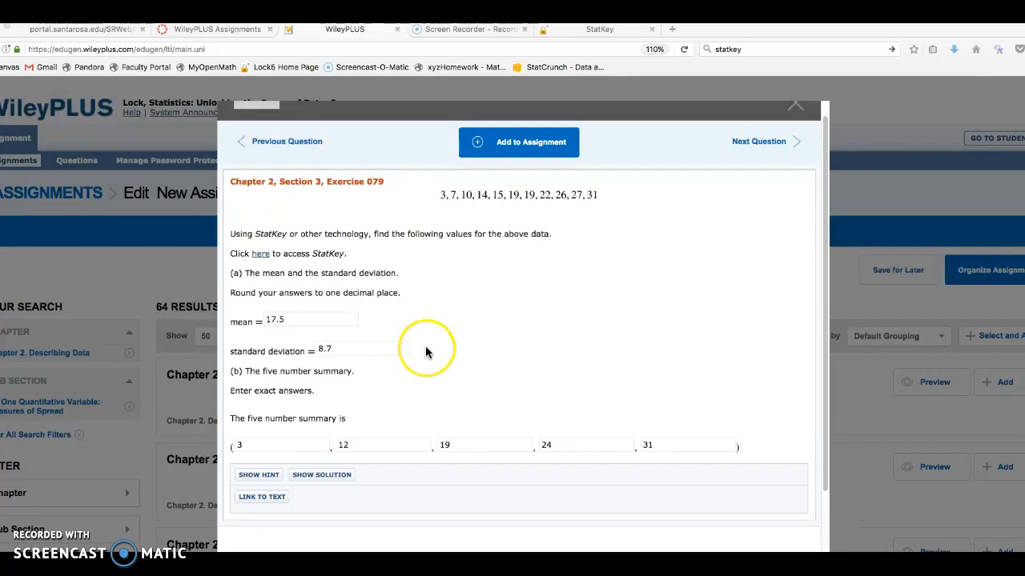
{"action": "mouse_move", "coordinate": [332, 262]}
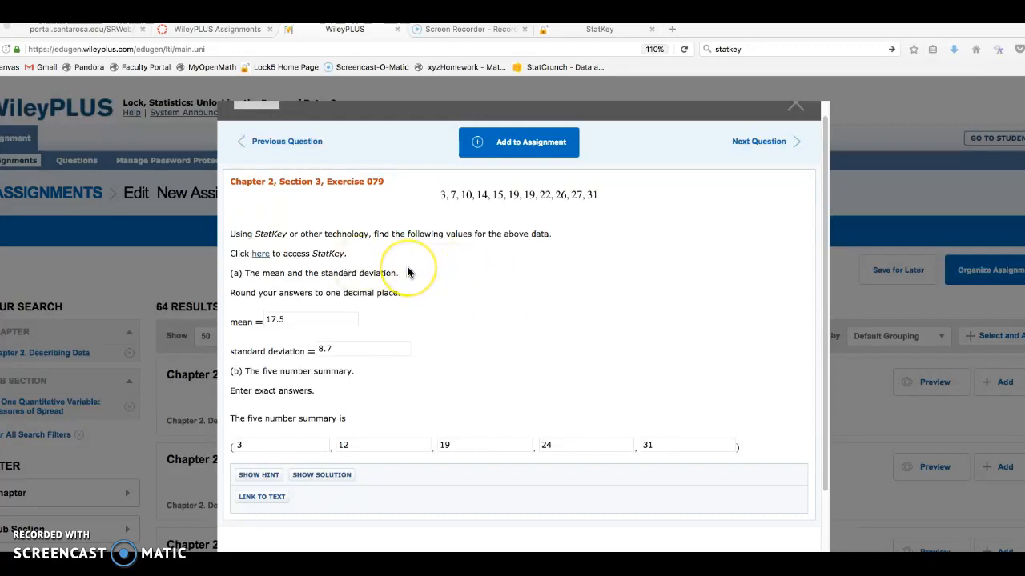
{"action": "mouse_move", "coordinate": [416, 261]}
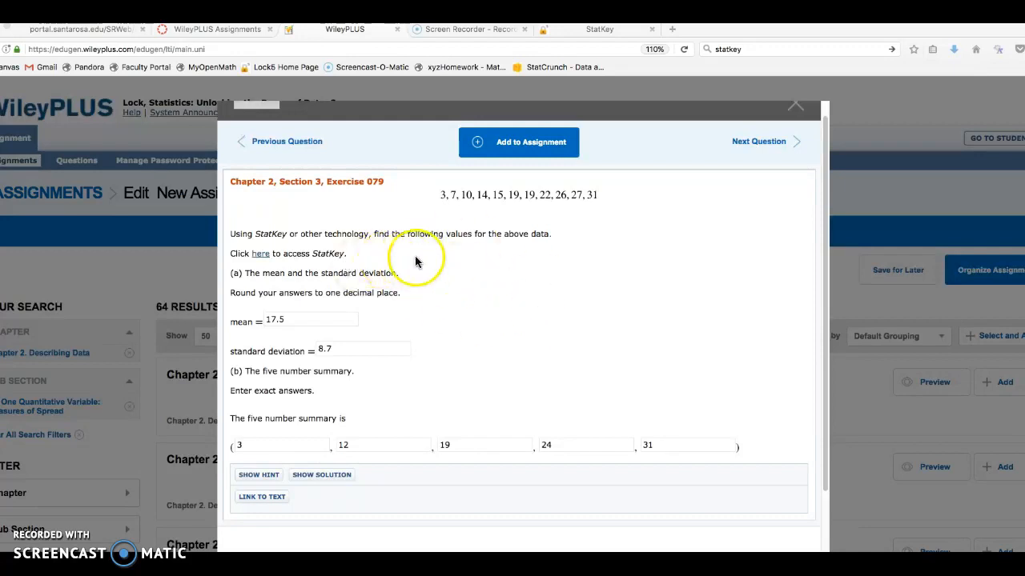
{"action": "mouse_move", "coordinate": [320, 197]}
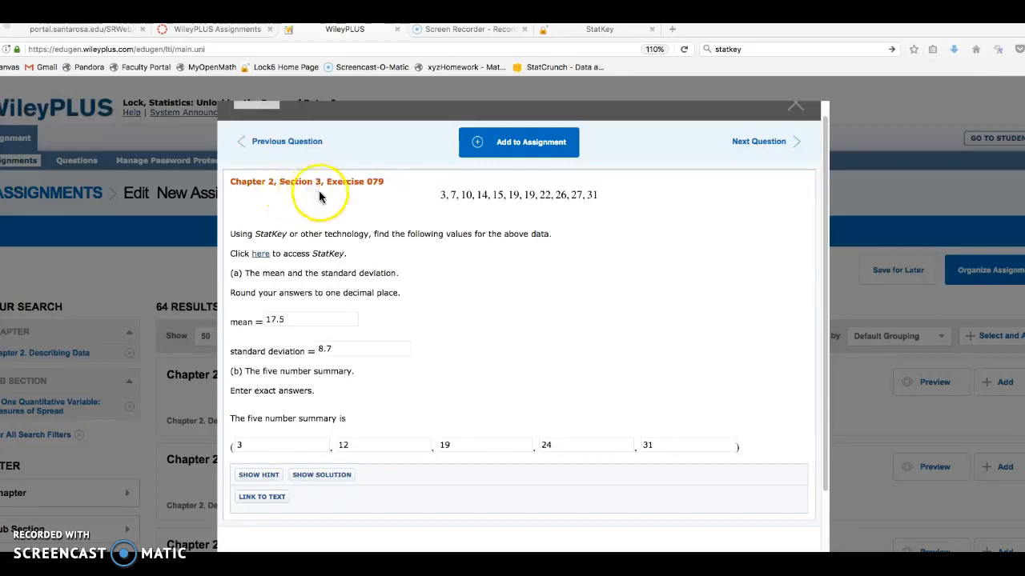
{"action": "mouse_move", "coordinate": [538, 249]}
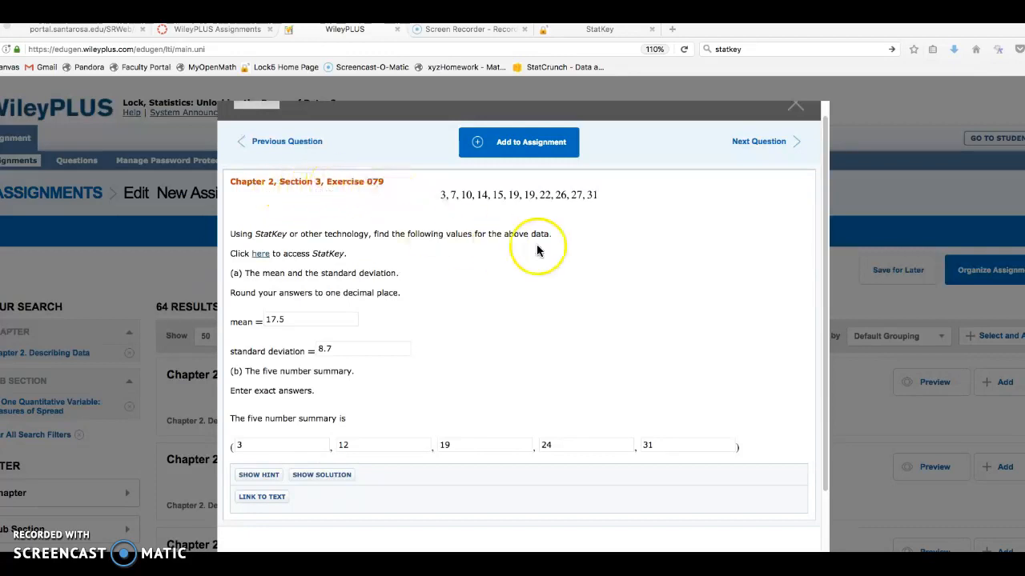
{"action": "mouse_move", "coordinate": [472, 188]}
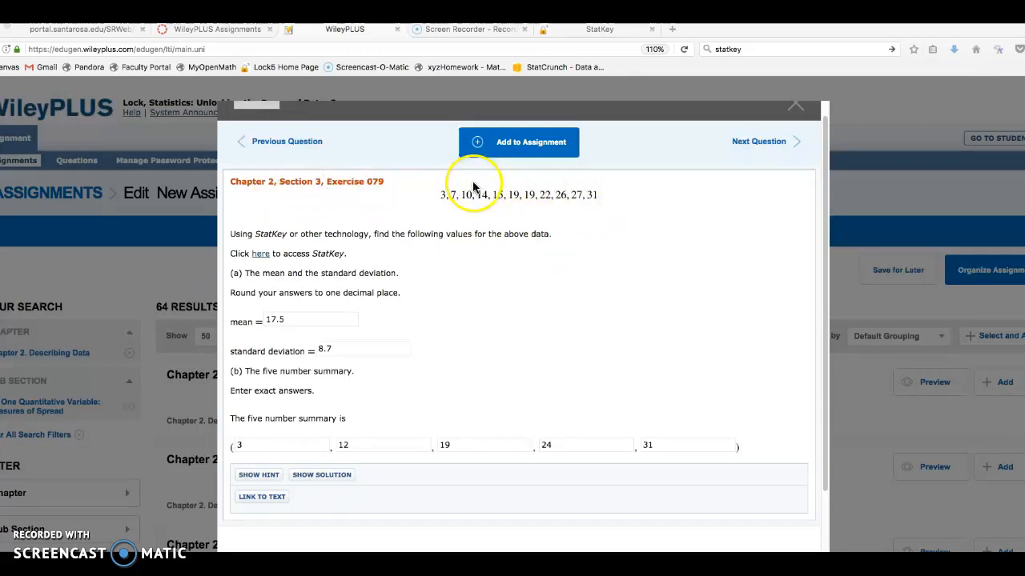
{"action": "mouse_move", "coordinate": [286, 233]}
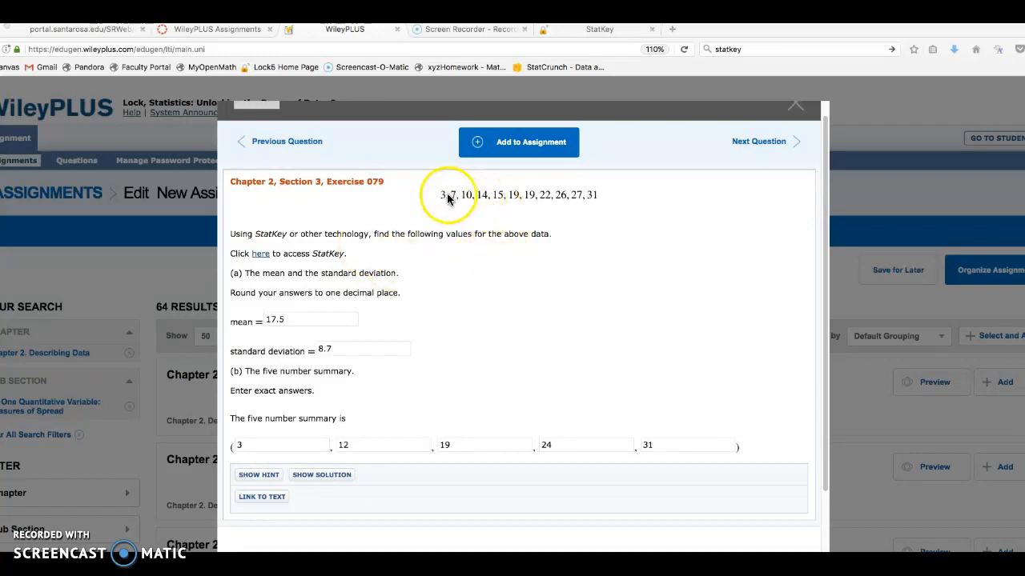
{"action": "mouse_move", "coordinate": [517, 191]}
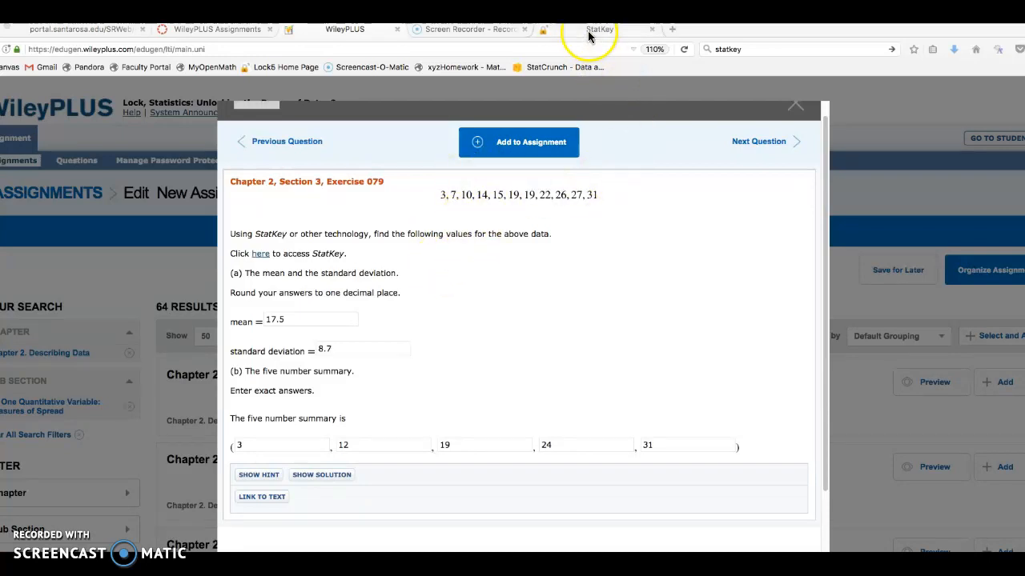
Copy the eleven data values from the WileyPLUS question and return to StatKey's home page
{"action": "left_click", "coordinate": [599, 30]}
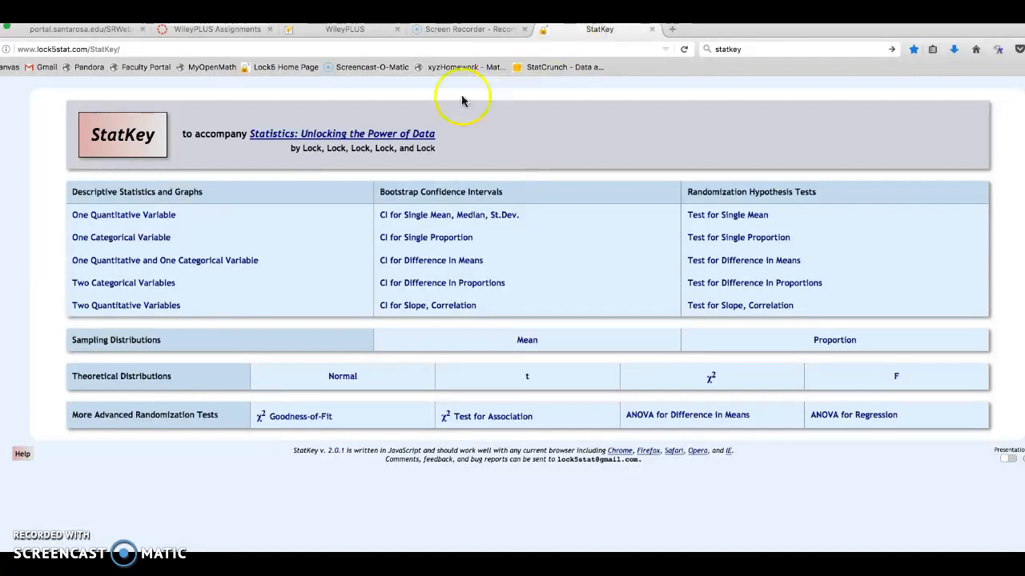
{"action": "mouse_move", "coordinate": [118, 192]}
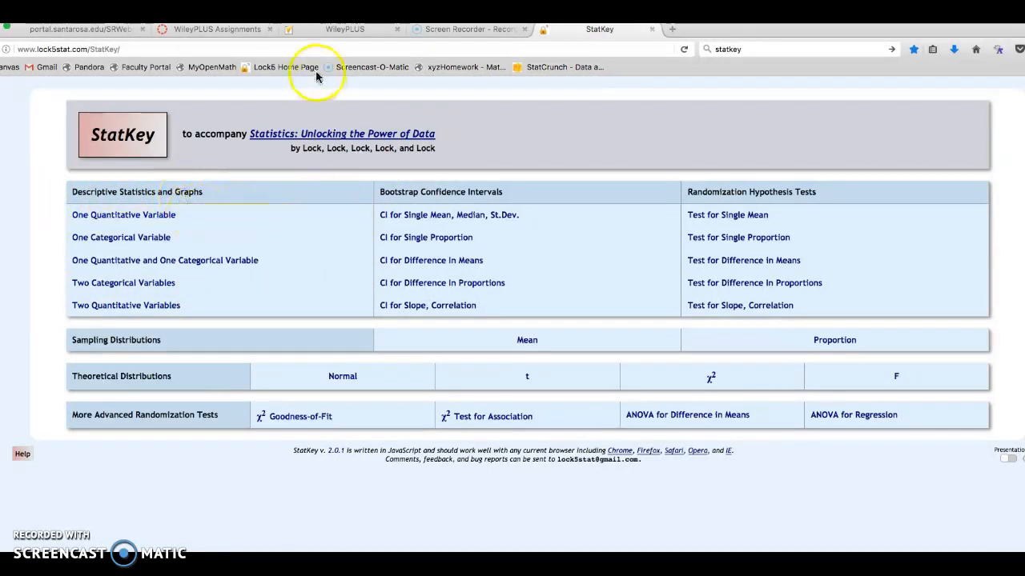
{"action": "left_click", "coordinate": [344, 29]}
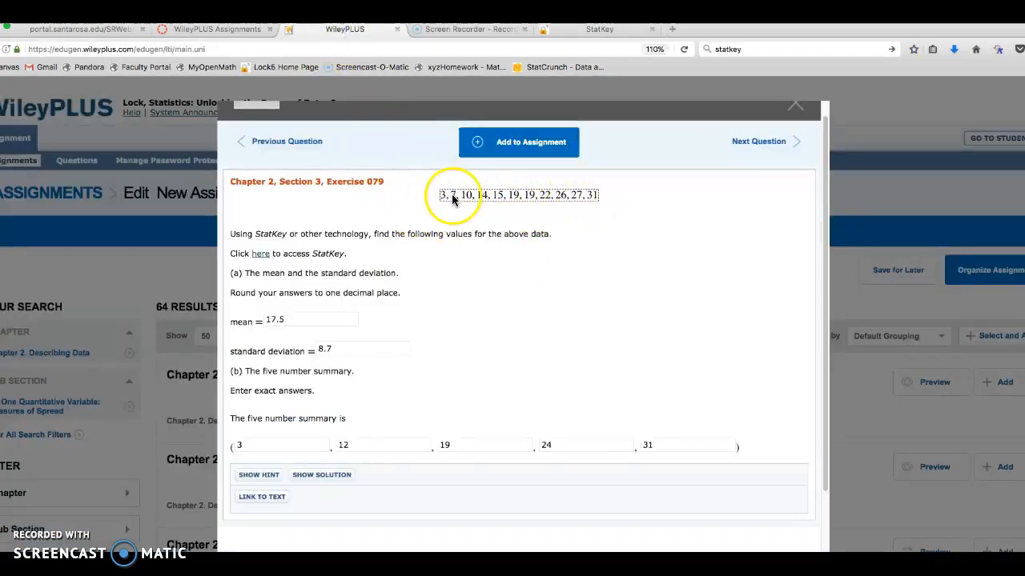
{"action": "mouse_move", "coordinate": [582, 197]}
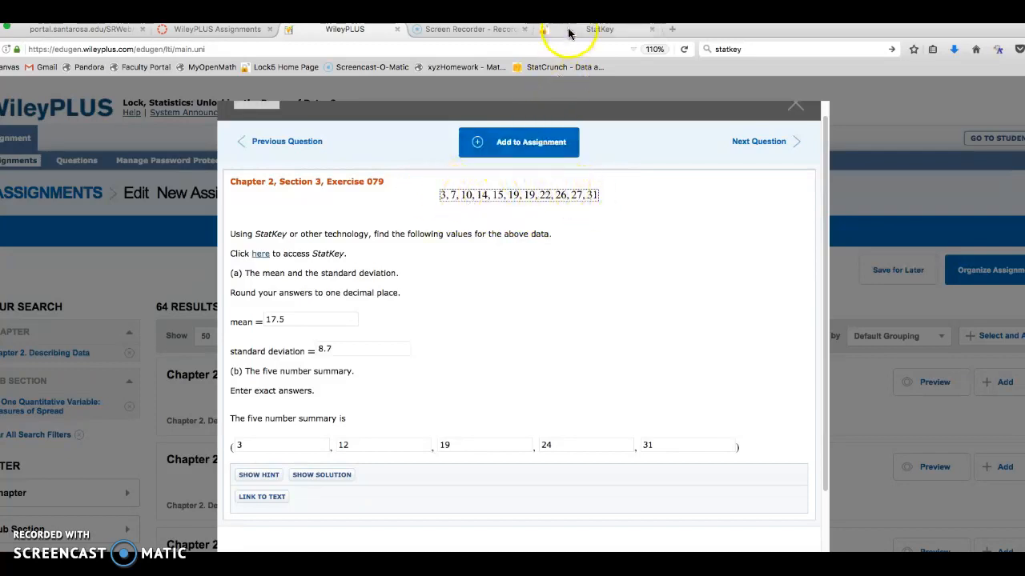
{"action": "left_click", "coordinate": [600, 29]}
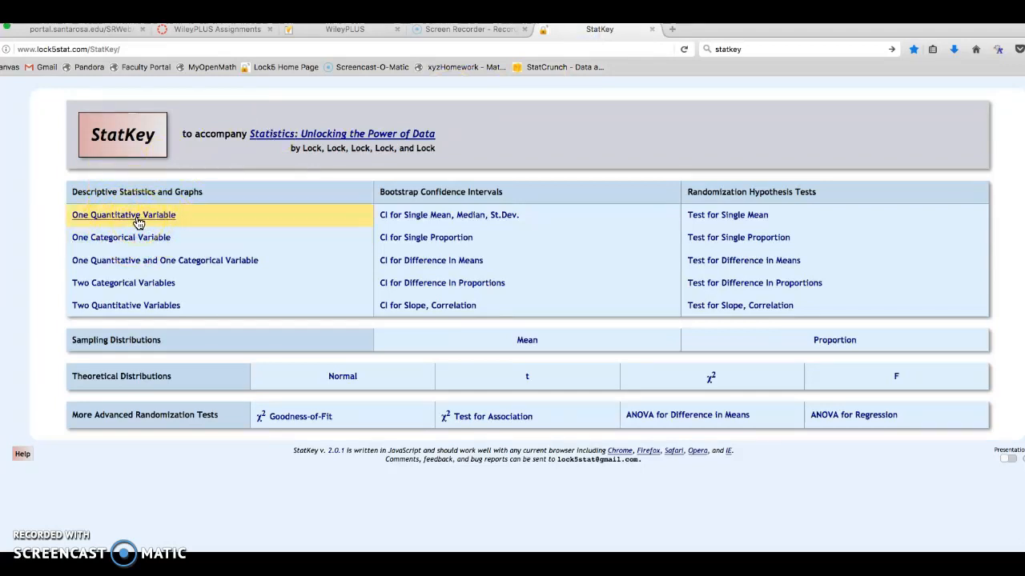
Open 'One Quantitative Variable' and its Edit Data dialog with an empty entry box
{"action": "left_click", "coordinate": [123, 214]}
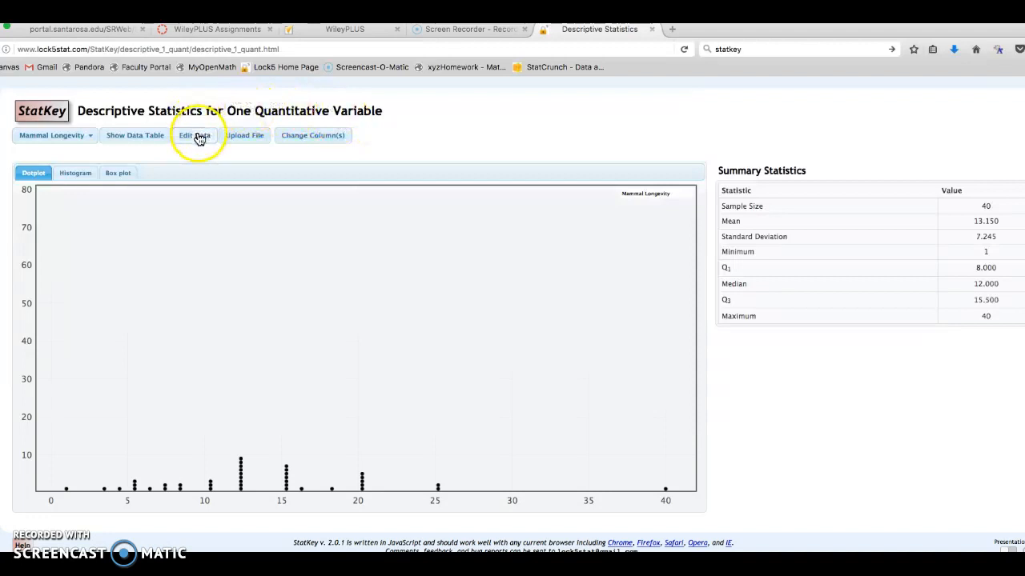
{"action": "left_click", "coordinate": [195, 134]}
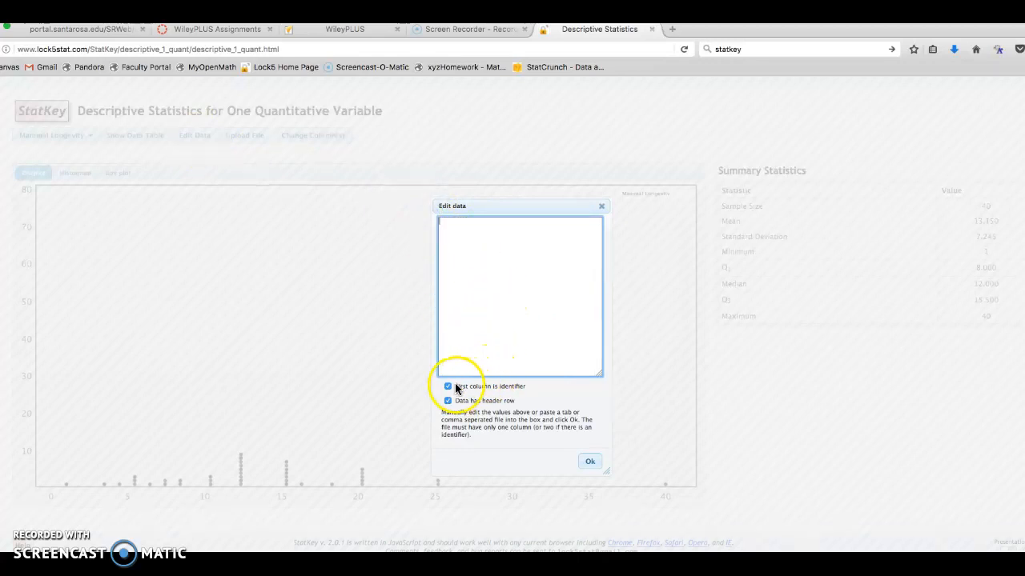
Enter 3, 7, 10, 14, 15, 19, 19, 22, 26, 27, 31 without identifier or header, and apply
{"action": "left_click", "coordinate": [448, 386]}
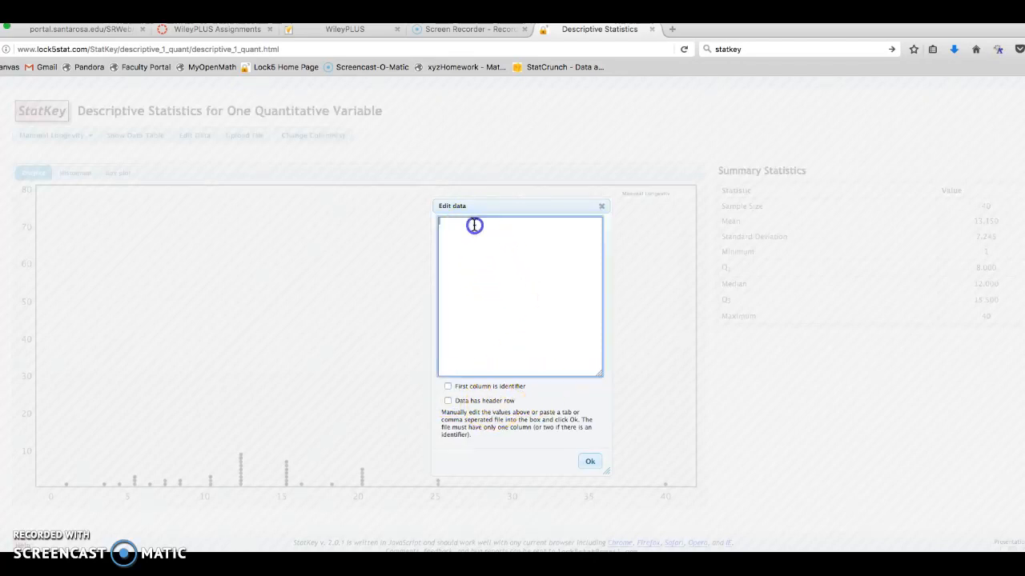
{"action": "type", "text": "3"}
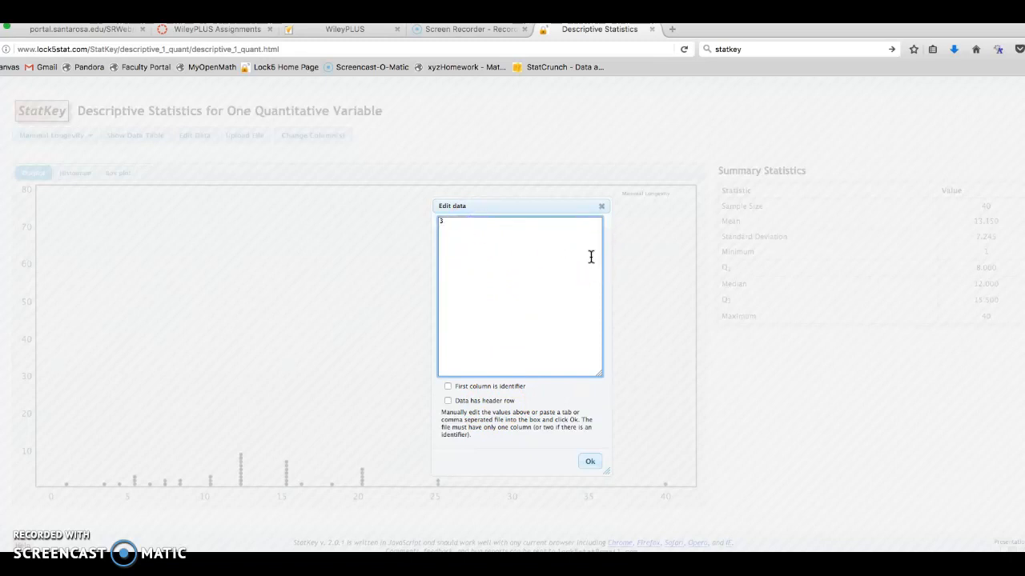
{"action": "type", "text": "7"}
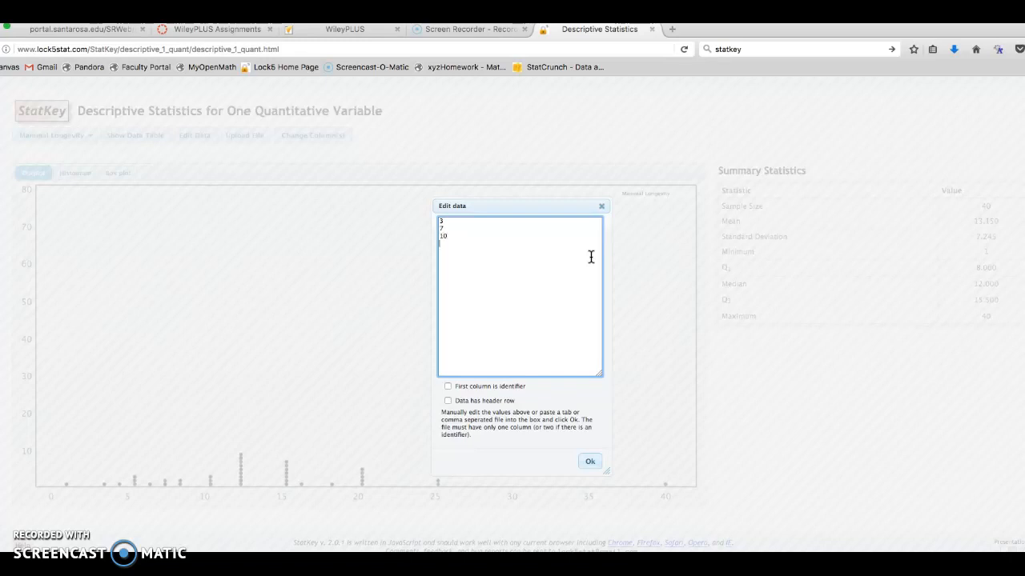
{"action": "type", "text": "14"}
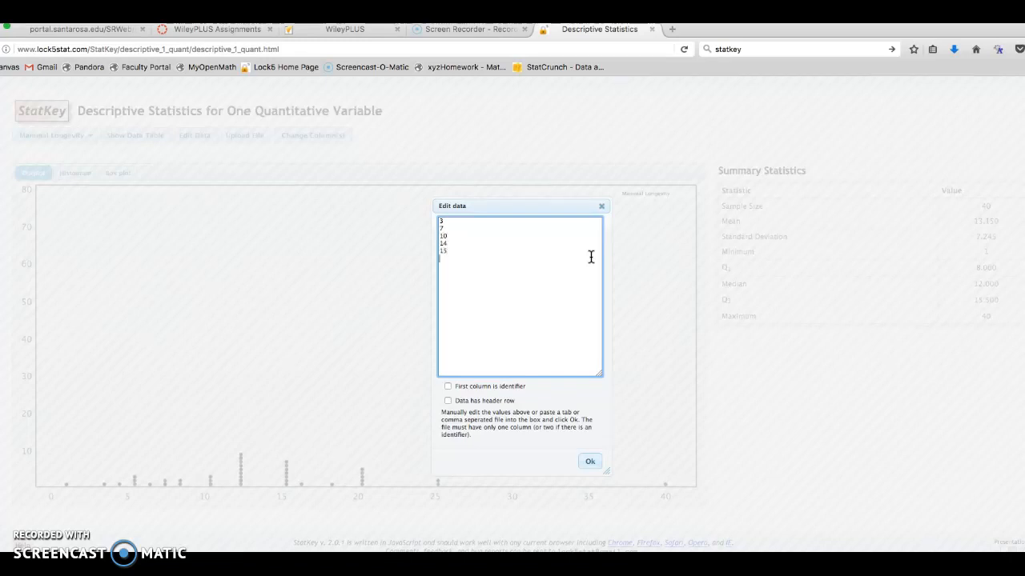
{"action": "type", "text": "19"}
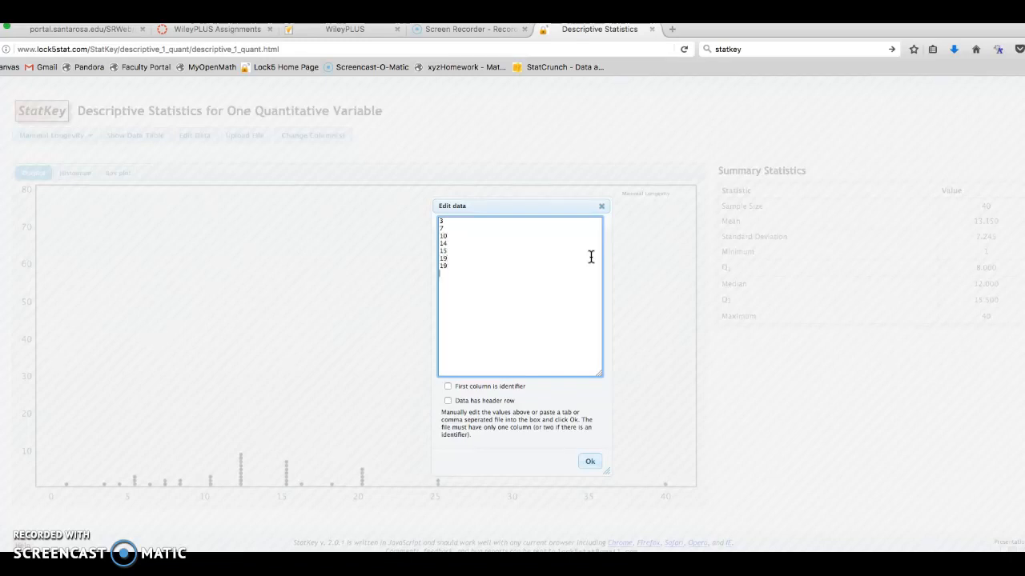
{"action": "type", "text": "22"}
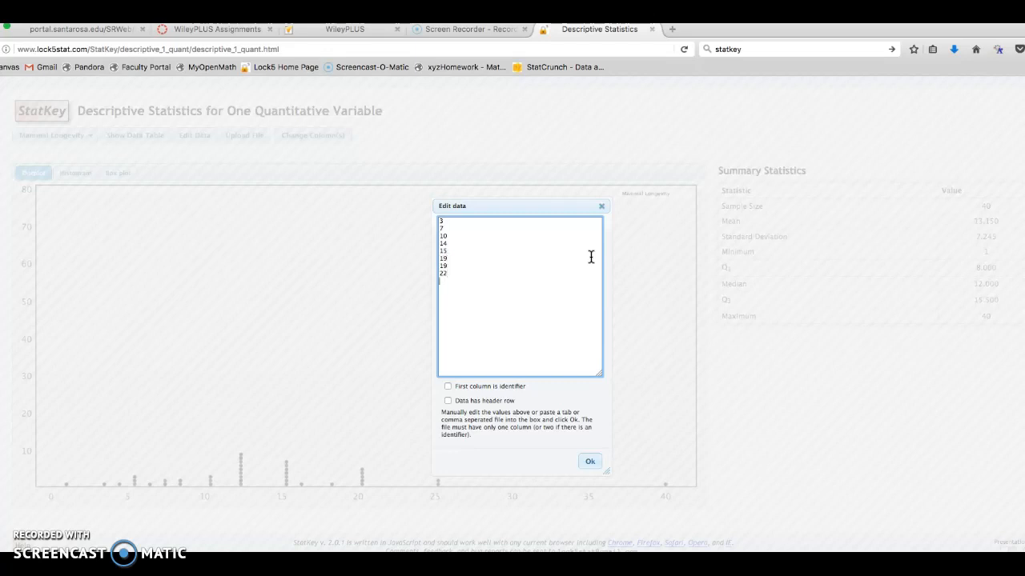
{"action": "type", "text": "26"}
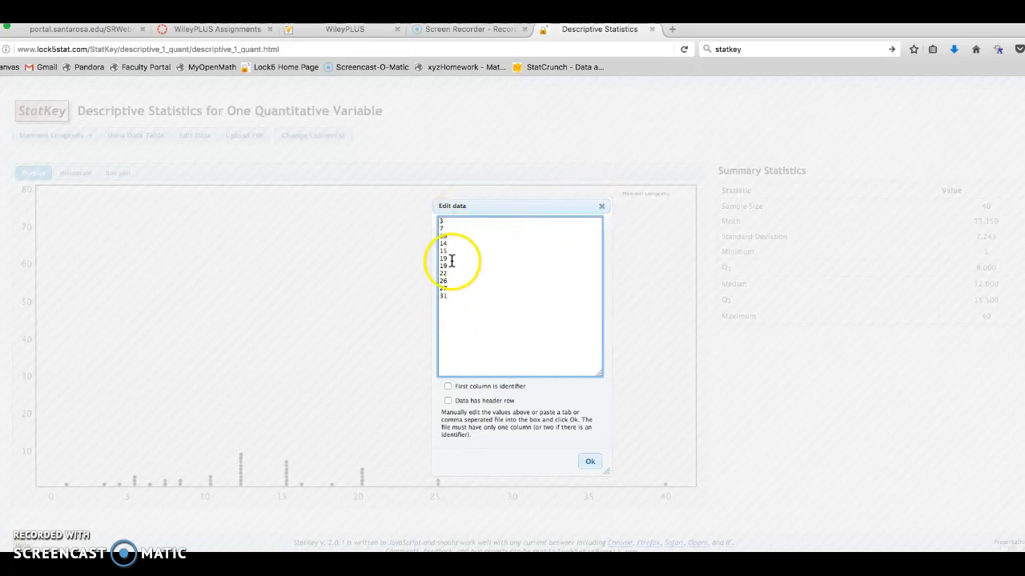
{"action": "left_click", "coordinate": [589, 461]}
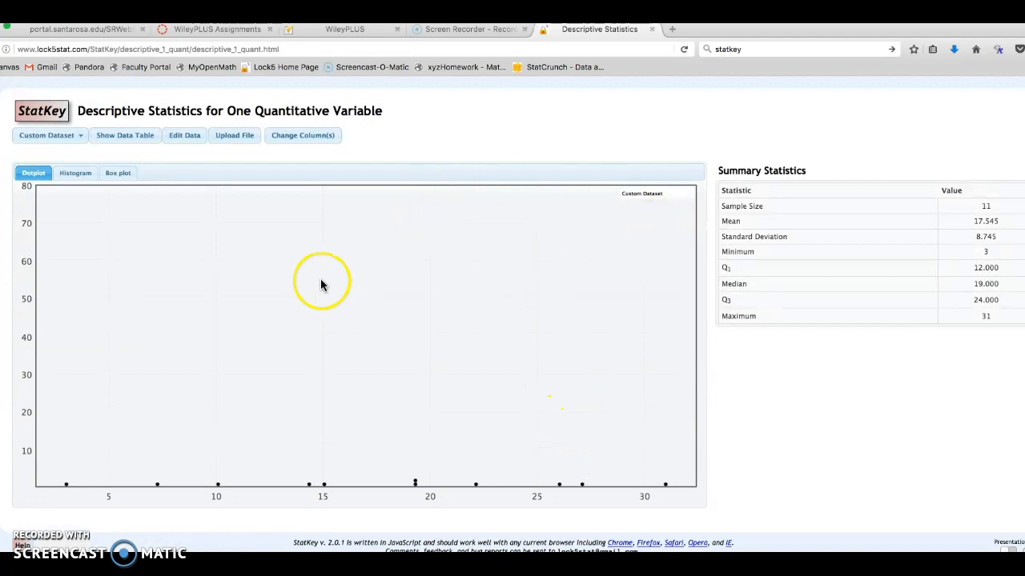
{"action": "mouse_move", "coordinate": [168, 419]}
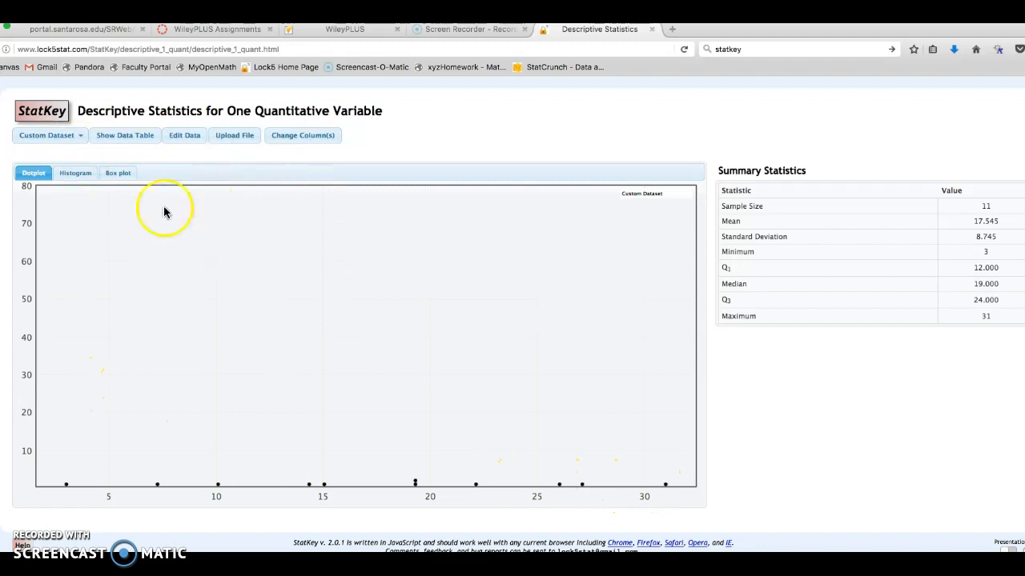
View the data as a histogram with 5 then 8 buckets, then as a box plot
{"action": "left_click", "coordinate": [75, 173]}
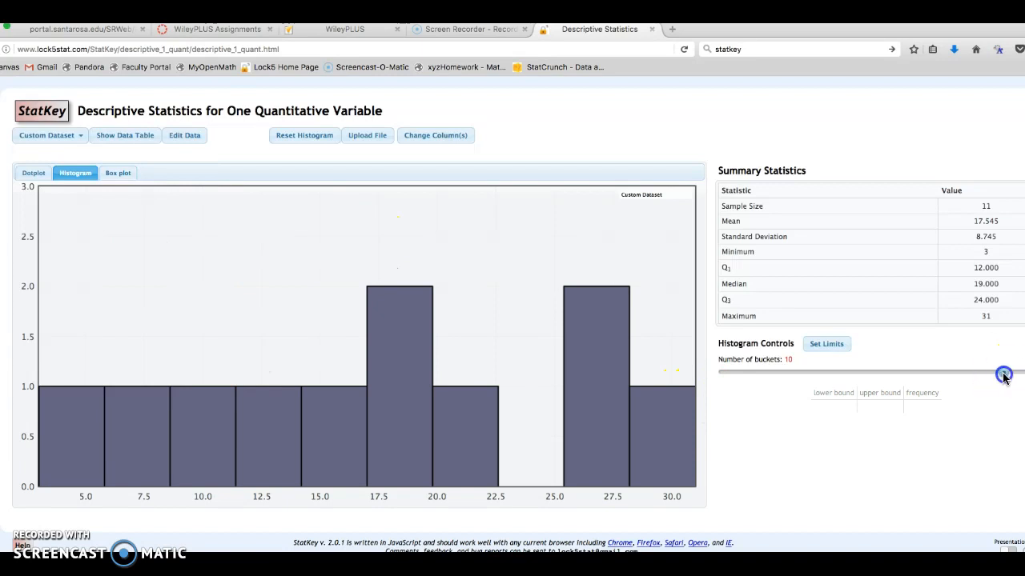
{"action": "left_click_drag", "start_coordinate": [1003, 374], "coordinate": [839, 371]}
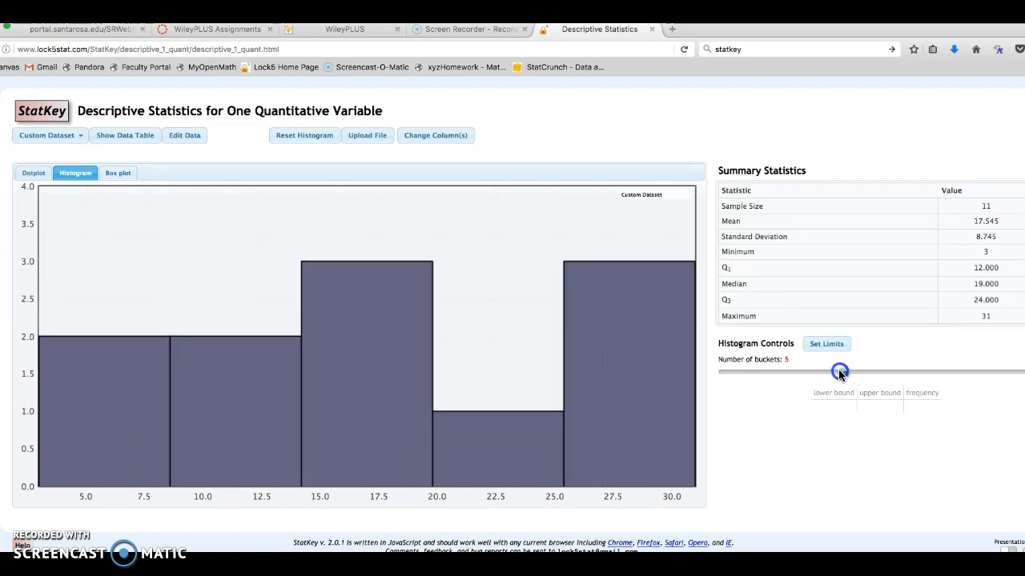
{"action": "left_click_drag", "start_coordinate": [839, 371], "coordinate": [950, 372]}
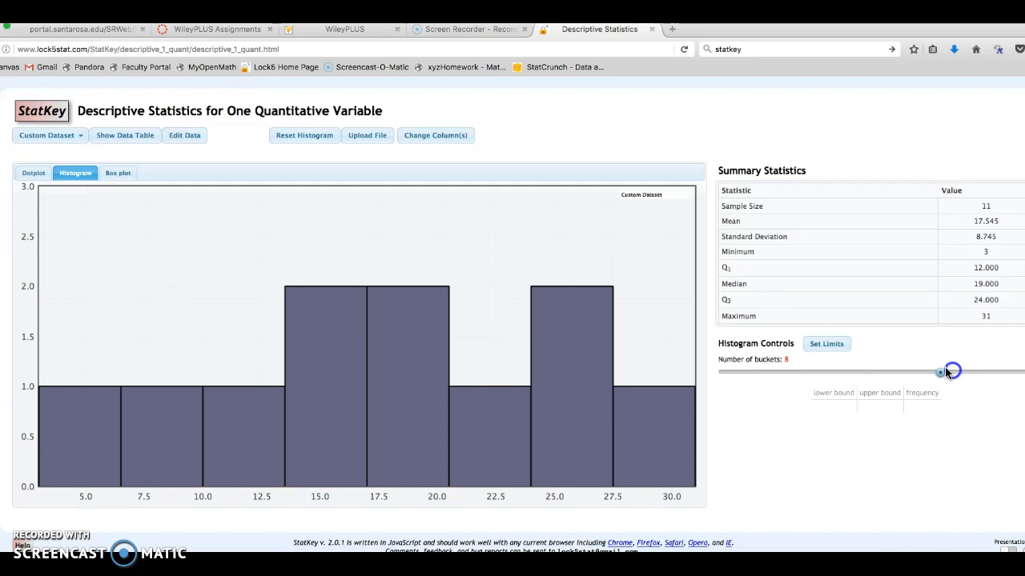
{"action": "left_click", "coordinate": [117, 173]}
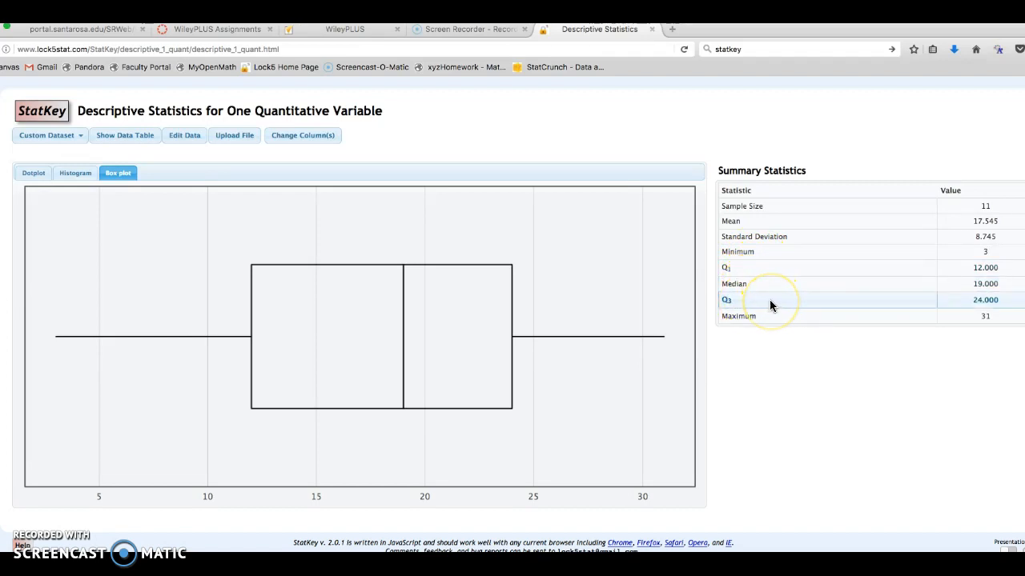
{"action": "mouse_move", "coordinate": [820, 330]}
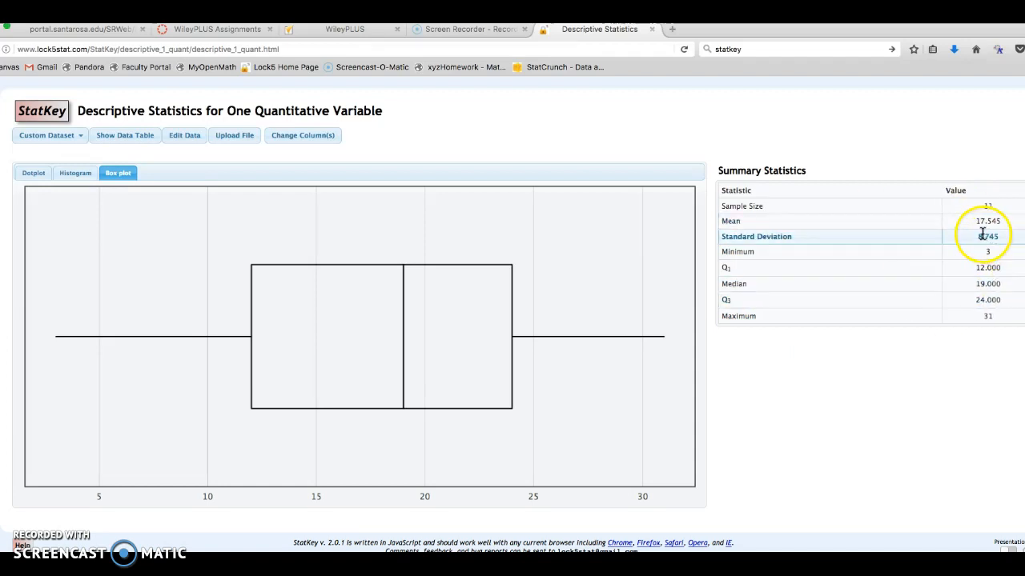
{"action": "mouse_move", "coordinate": [611, 186]}
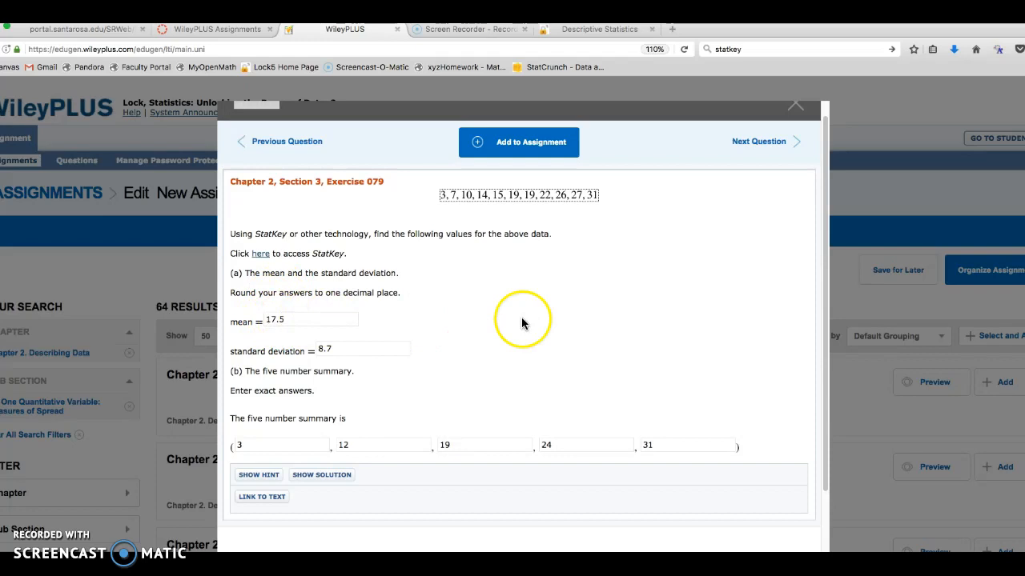
{"action": "mouse_move", "coordinate": [397, 445]}
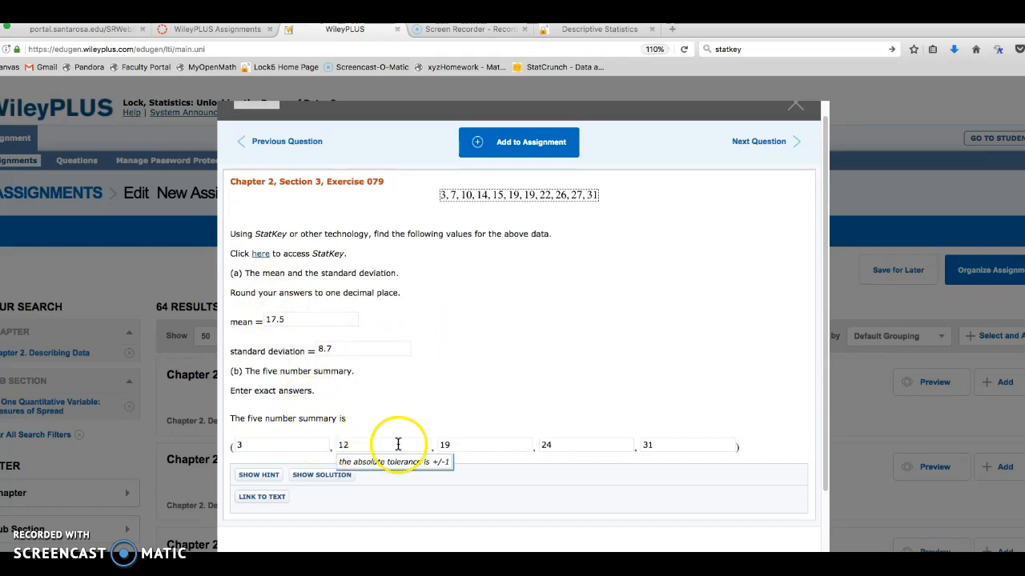